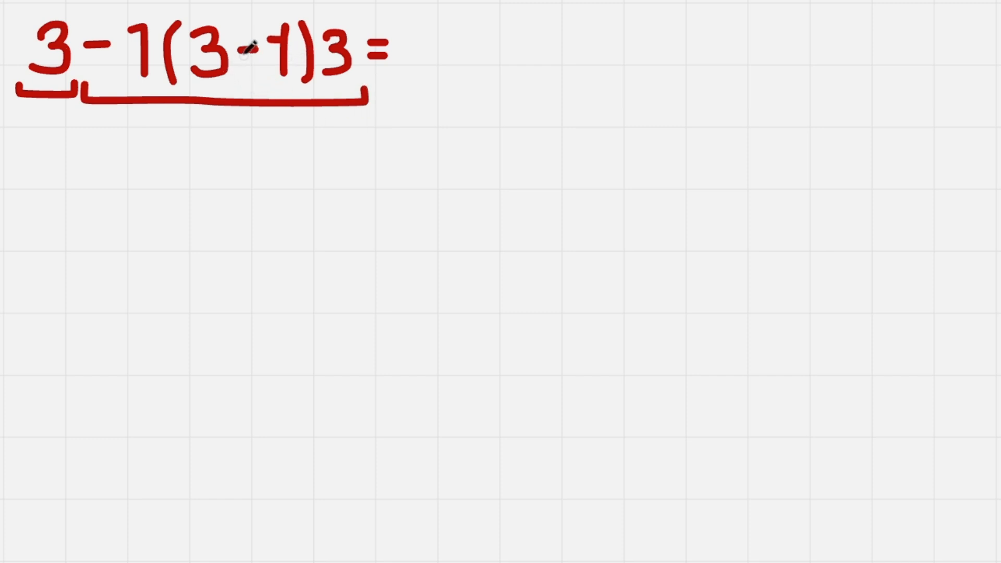
pyautogui.moveTo(364, 48)
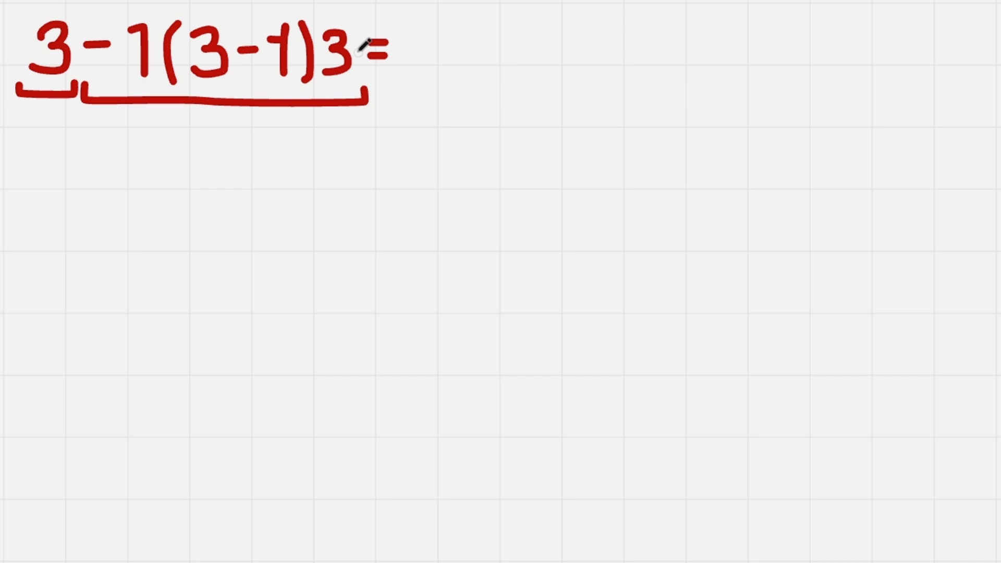
pyautogui.moveTo(444, 46)
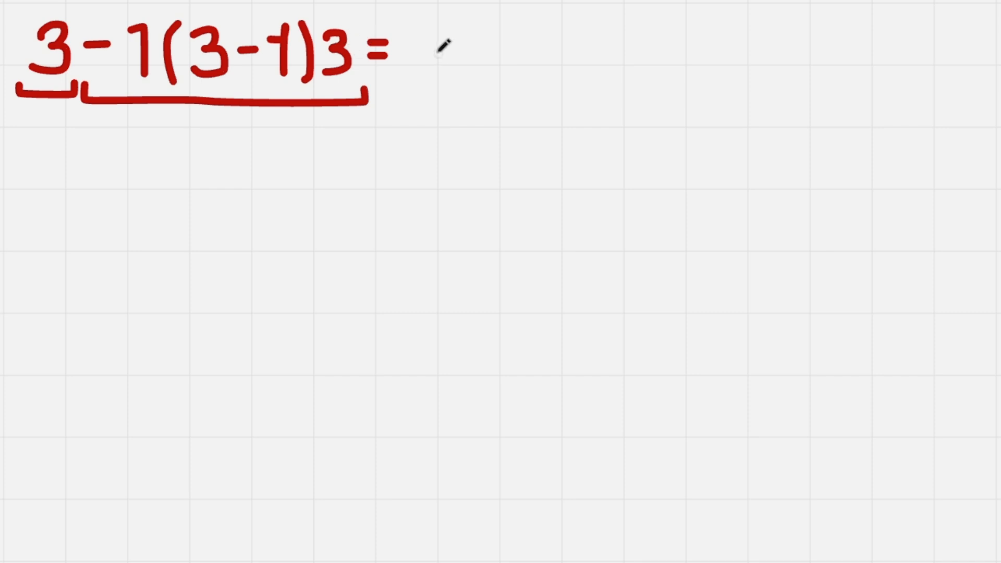
pyautogui.moveTo(93, 29)
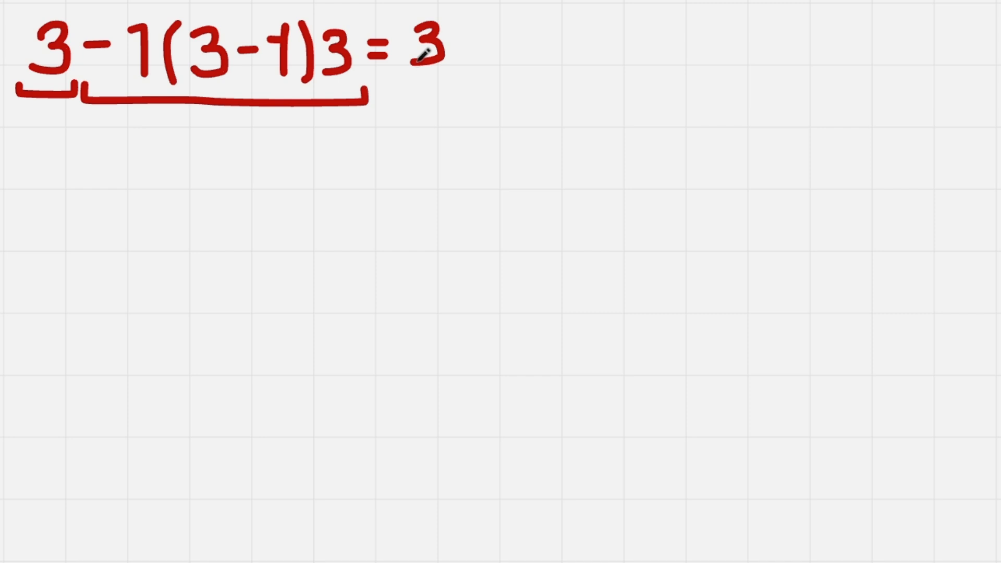
pyautogui.moveTo(150, 38)
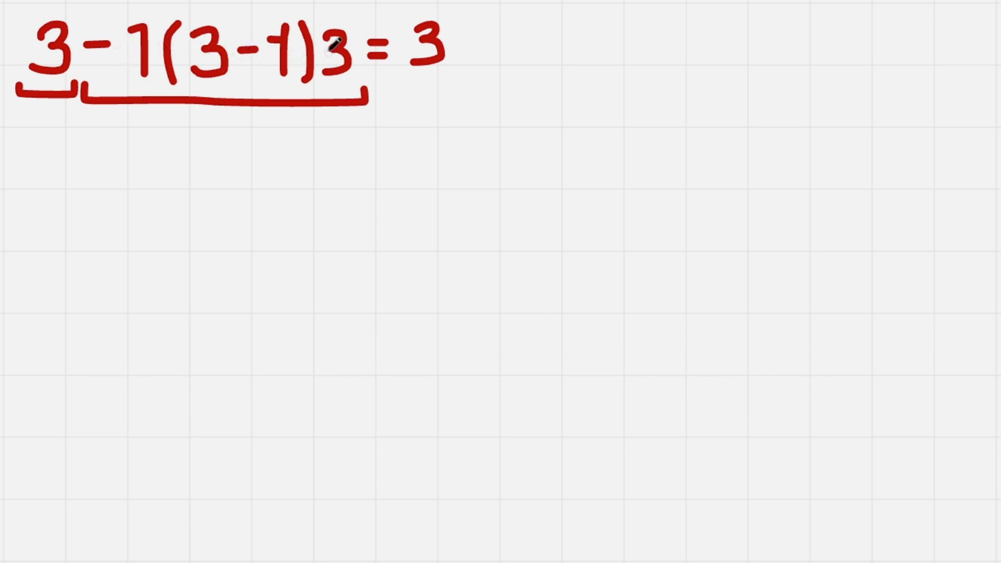
pyautogui.moveTo(124, 361)
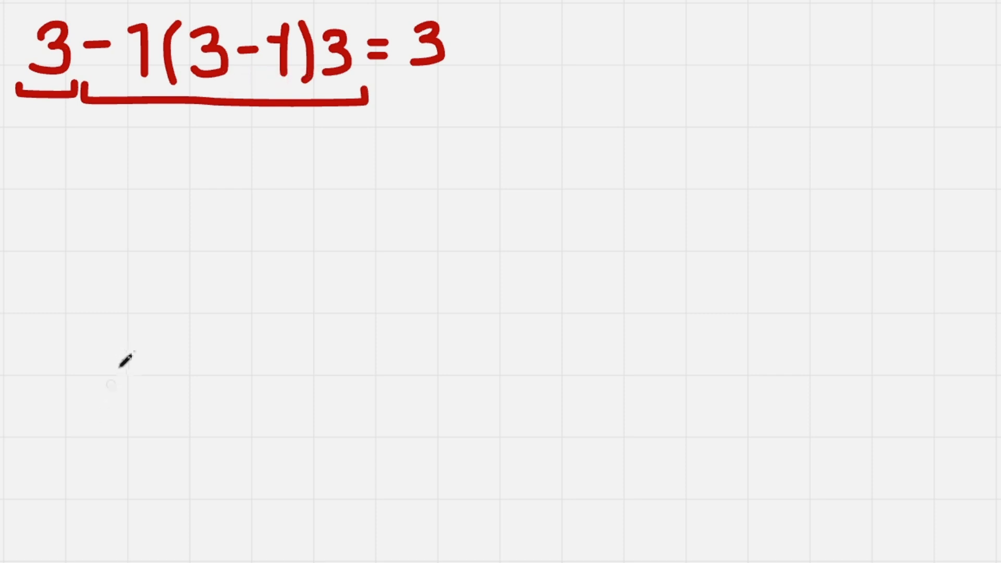
# Step: Draw green brackets under the factors -1, (3-1) and 3 of the second term
pyautogui.moveTo(83, 132); pyautogui.dragTo(147, 121)
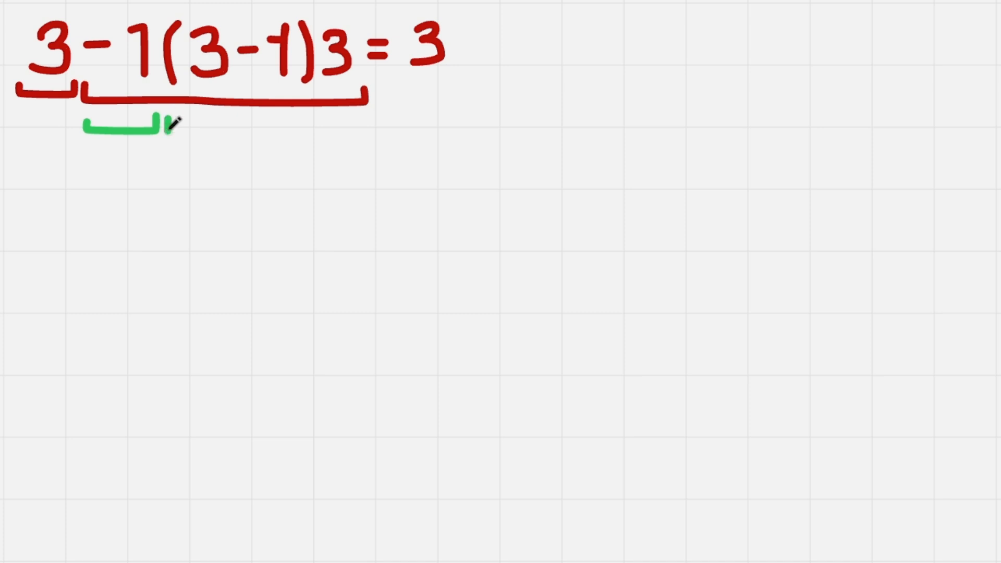
pyautogui.moveTo(153, 127); pyautogui.dragTo(319, 117)
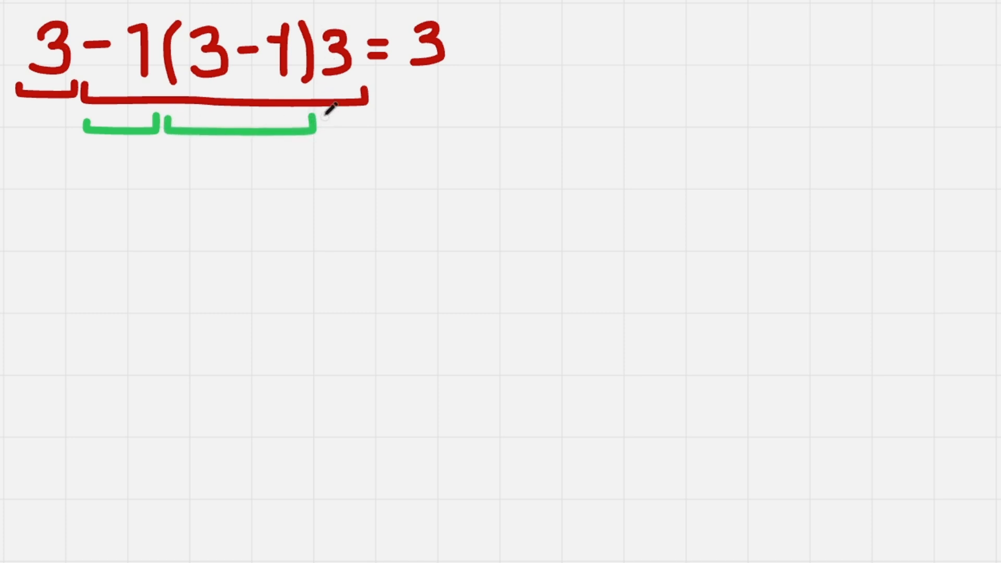
pyautogui.moveTo(313, 118); pyautogui.dragTo(377, 127)
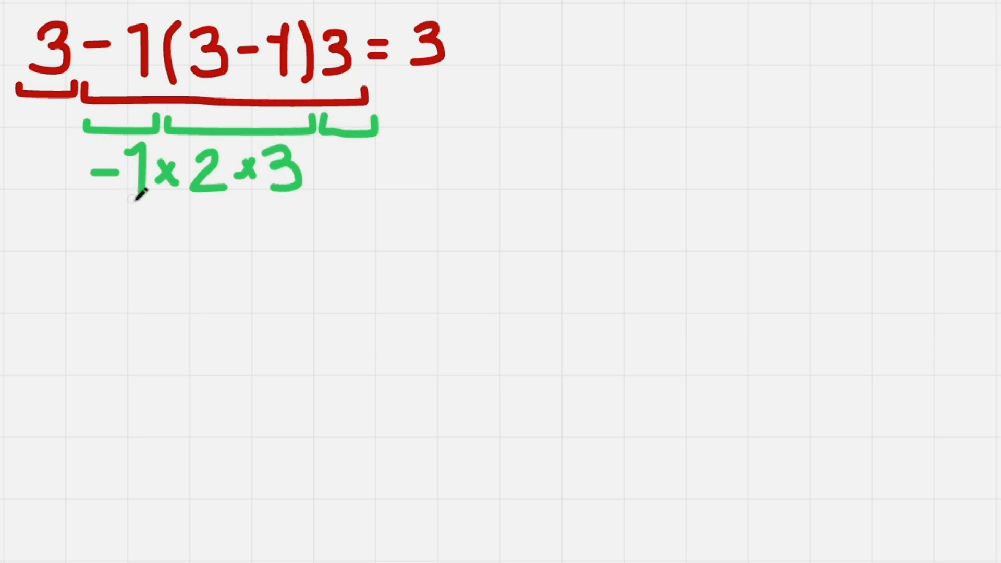
# Step: Draw a green bracket grouping the rewritten product -1 × 2 × 3
pyautogui.moveTo(92, 205); pyautogui.dragTo(291, 205)
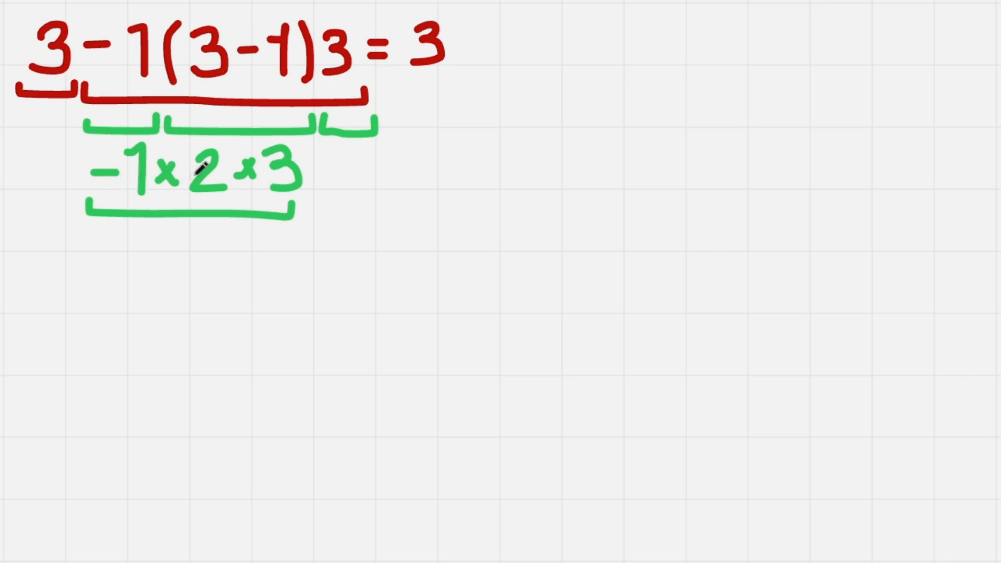
pyautogui.moveTo(271, 177)
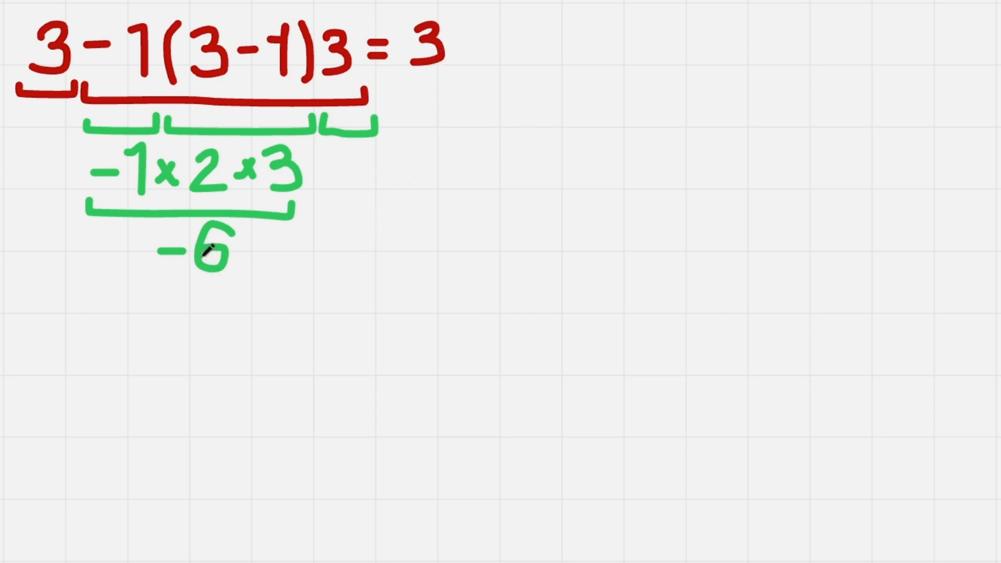
pyautogui.moveTo(545, 30)
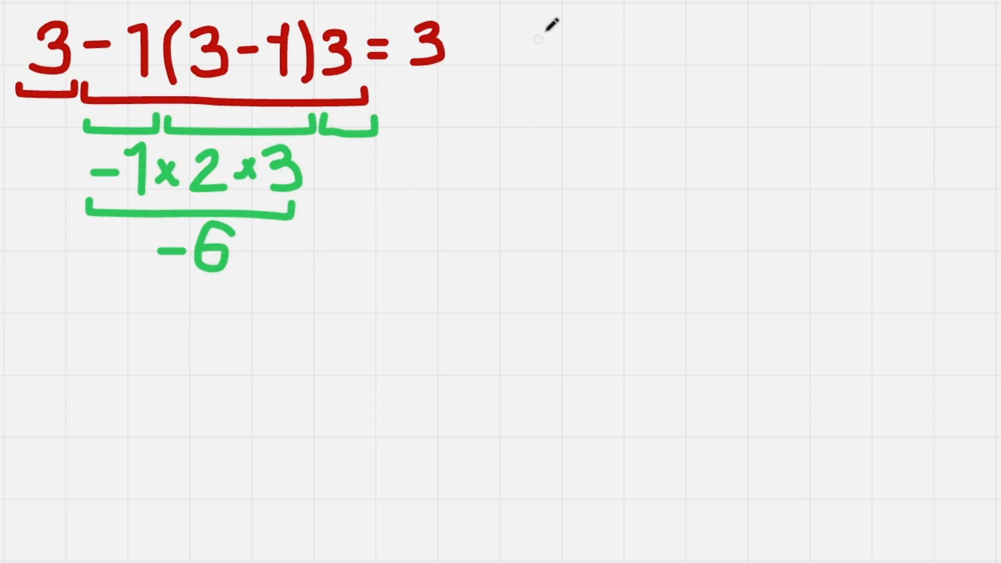